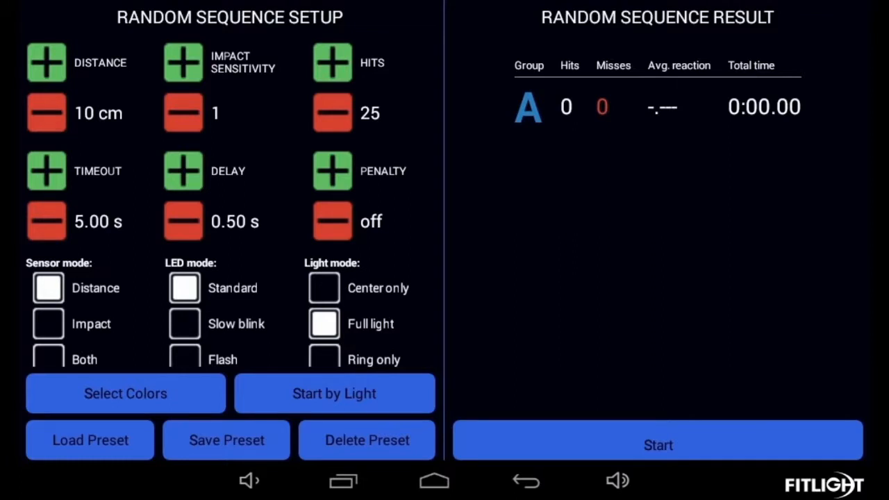
Bring up the Start by Light settings from the Random Sequence Setup screen
left_click(333, 393)
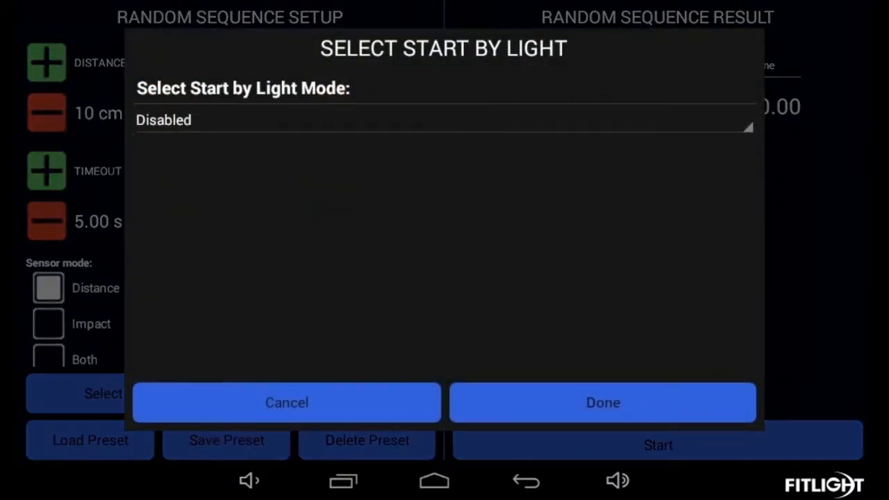
Review the Start by Light Mode list, then close the dialog and run the sequence
left_click(443, 119)
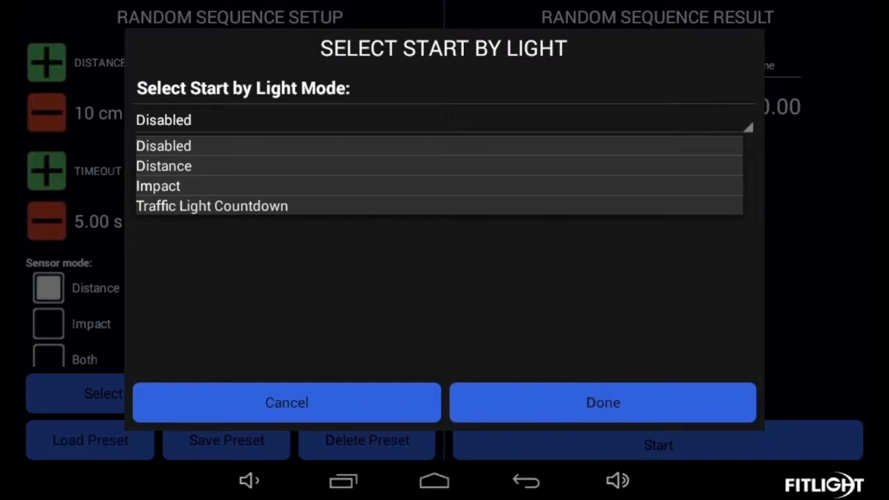
left_click(164, 165)
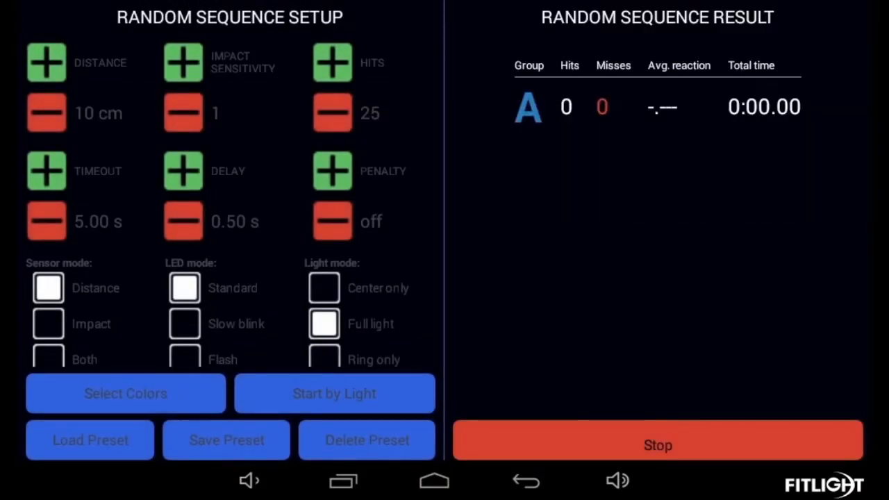
Stop the run, set Distance mode at Medium range with Slow Flash, and restart the sequence
left_click(657, 445)
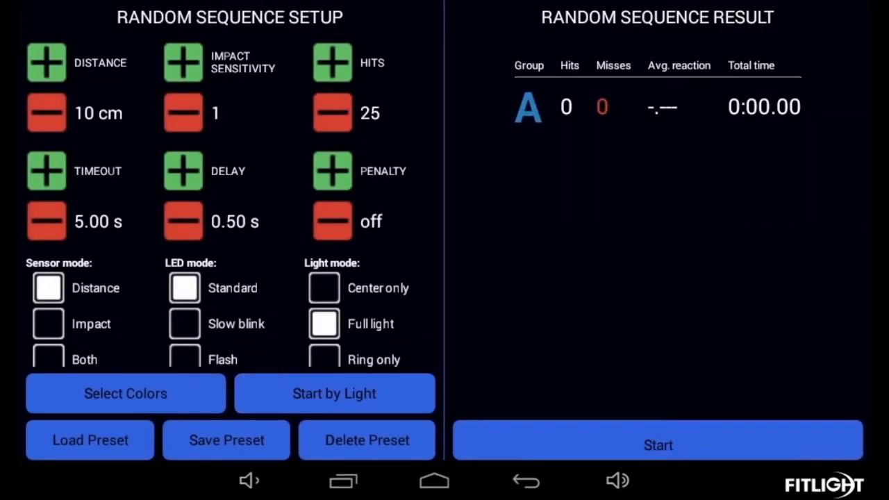
left_click(333, 393)
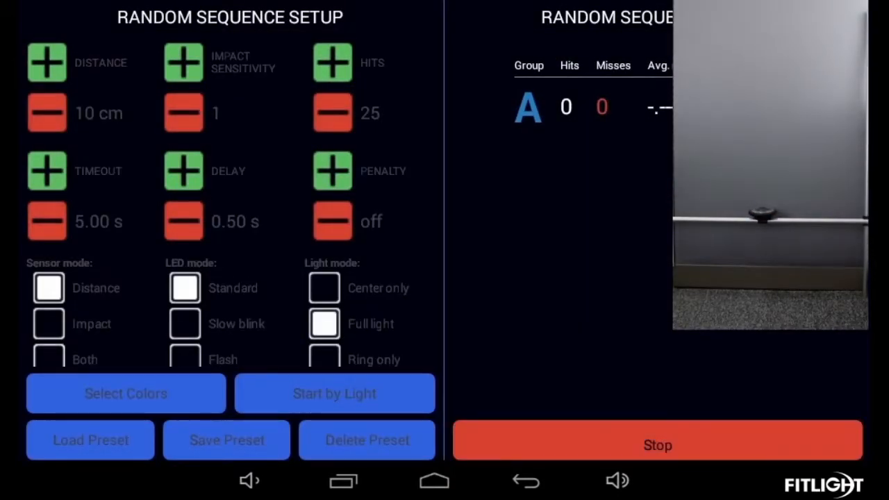
left_click(333, 393)
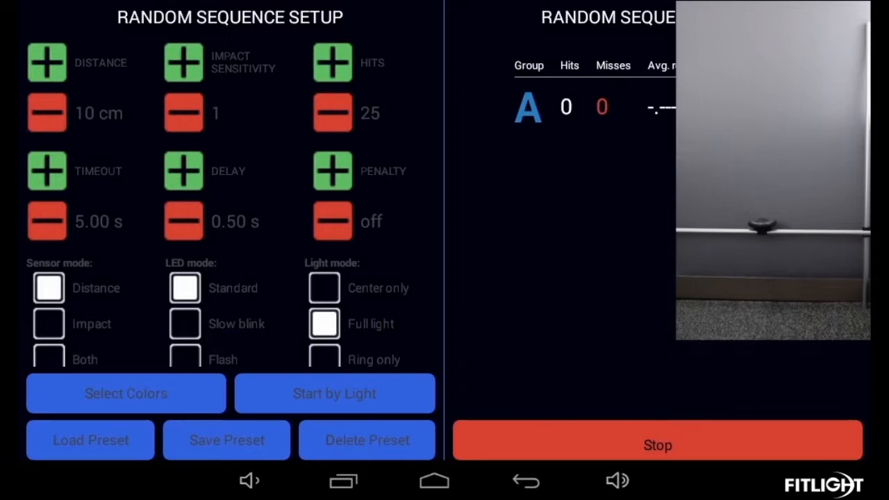
left_click(334, 393)
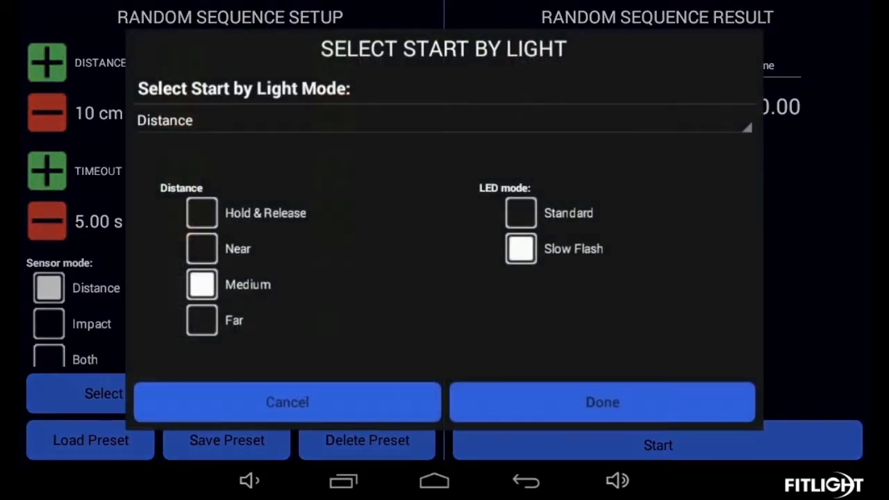
left_click(601, 403)
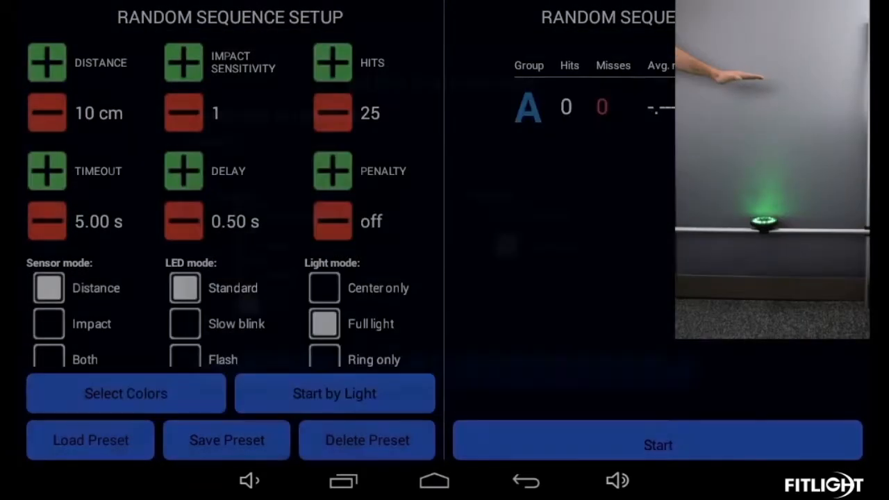
left_click(656, 444)
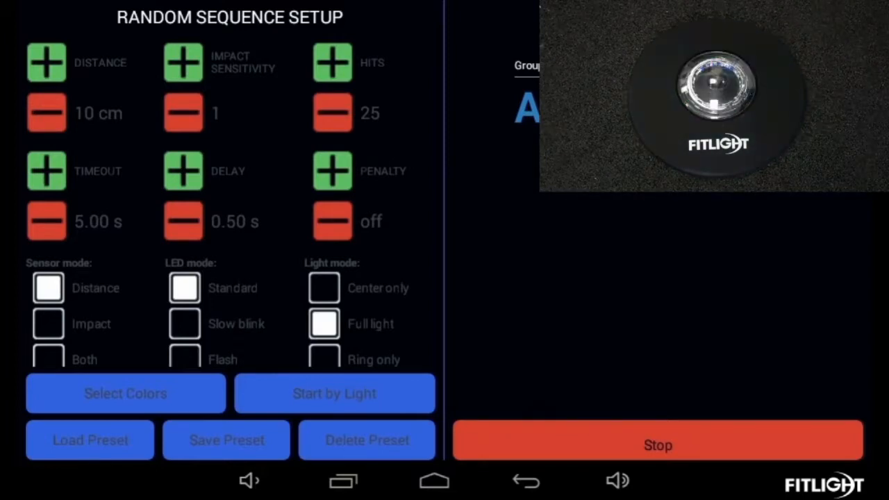
Stop the run and switch the start mode to Impact
left_click(657, 445)
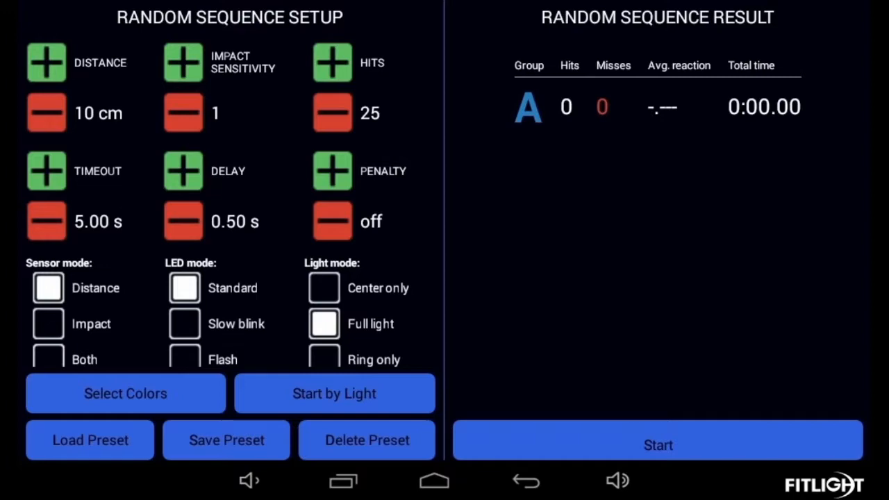
left_click(334, 393)
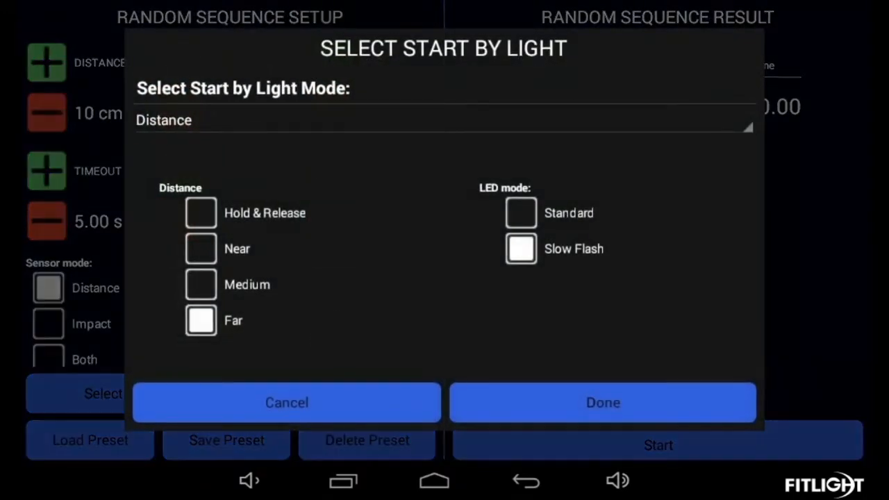
left_click(443, 119)
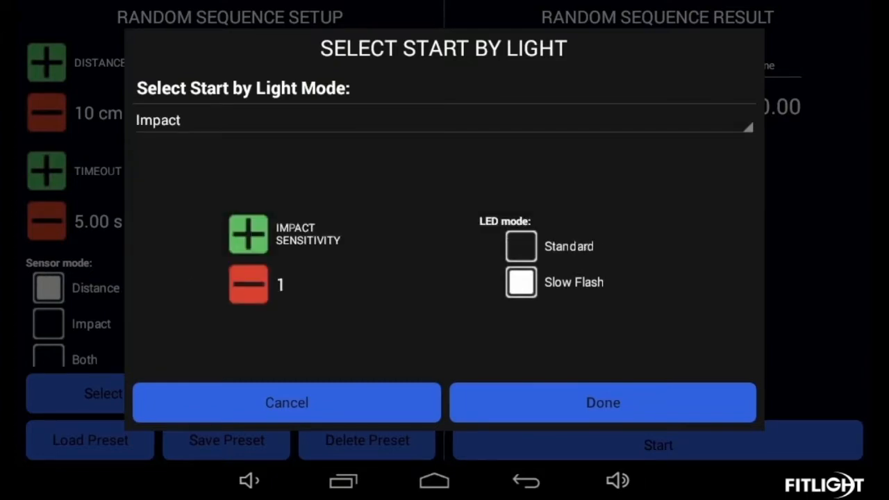
left_click(603, 403)
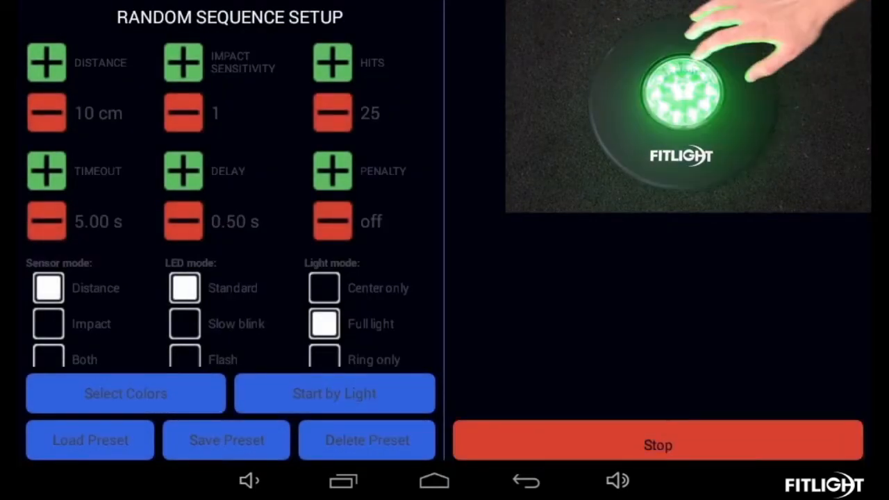
Raise Impact Sensitivity to 10, test the sequence, and return to the settings
left_click(333, 393)
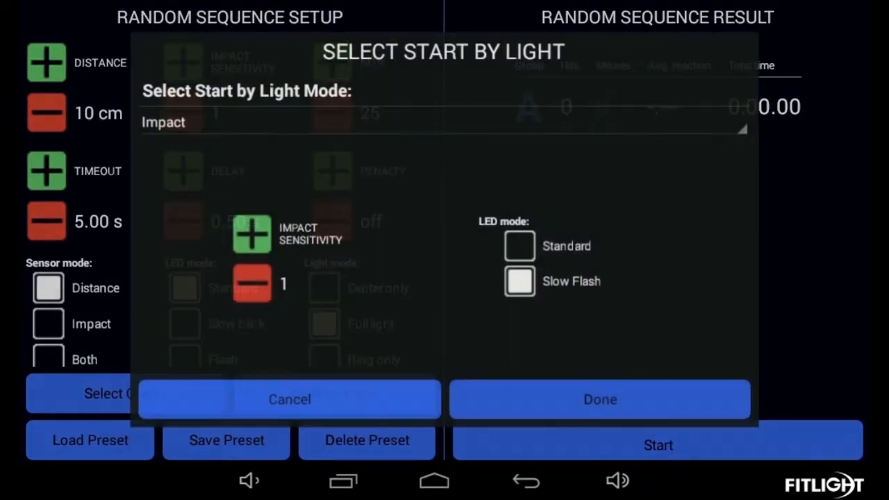
left_click(247, 233)
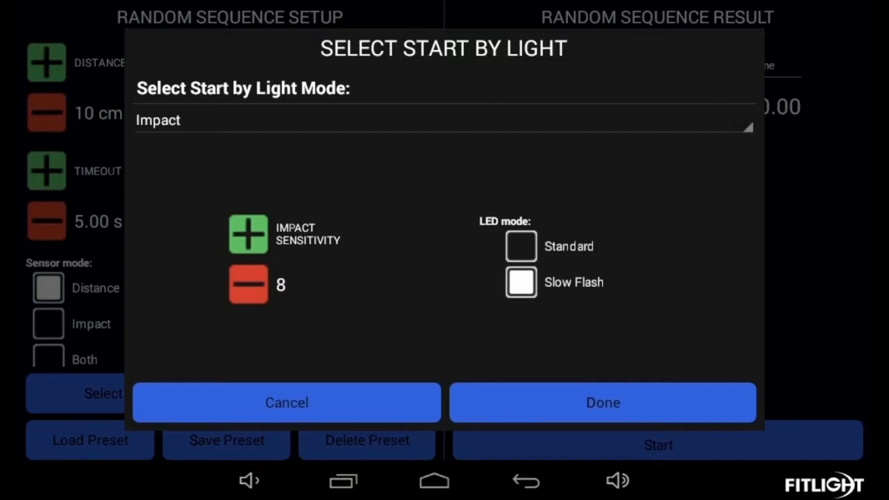
left_click(603, 402)
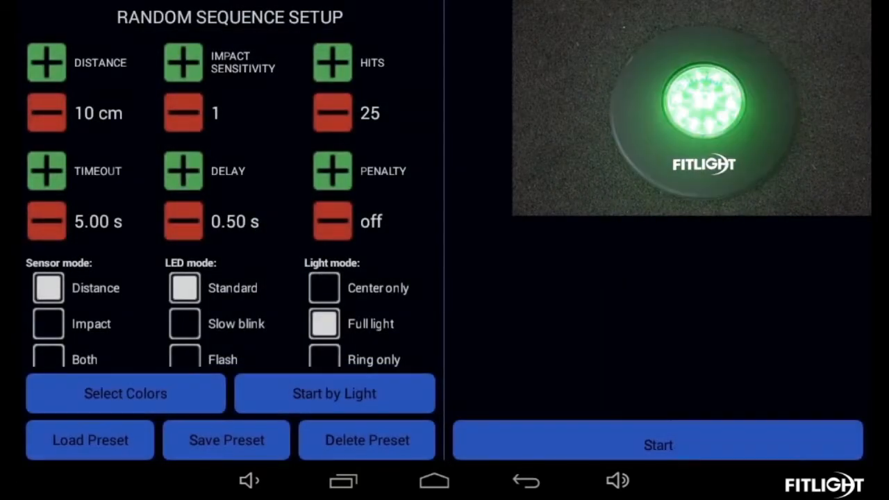
left_click(657, 445)
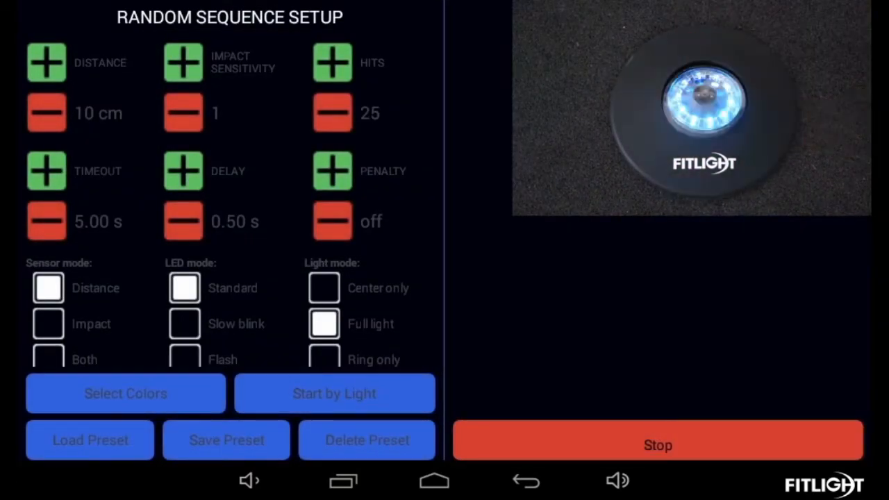
left_click(333, 393)
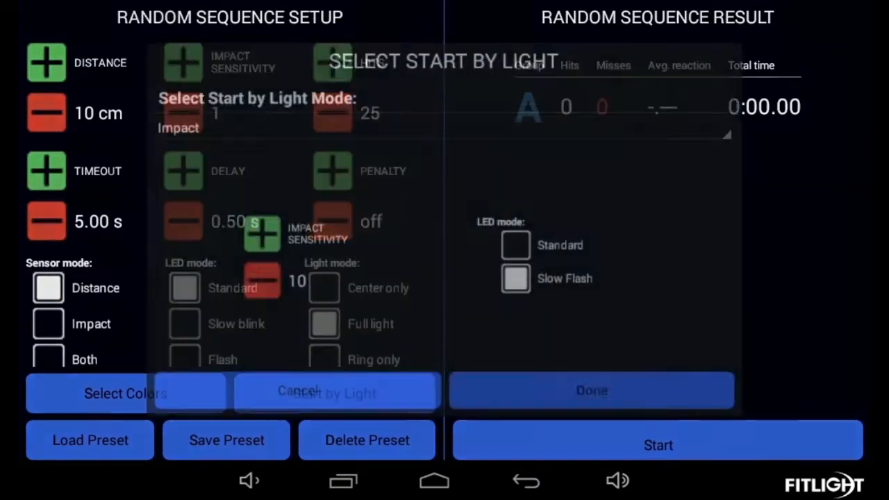
Choose Traffic Light Countdown as the start mode and run the sequence
left_click(442, 120)
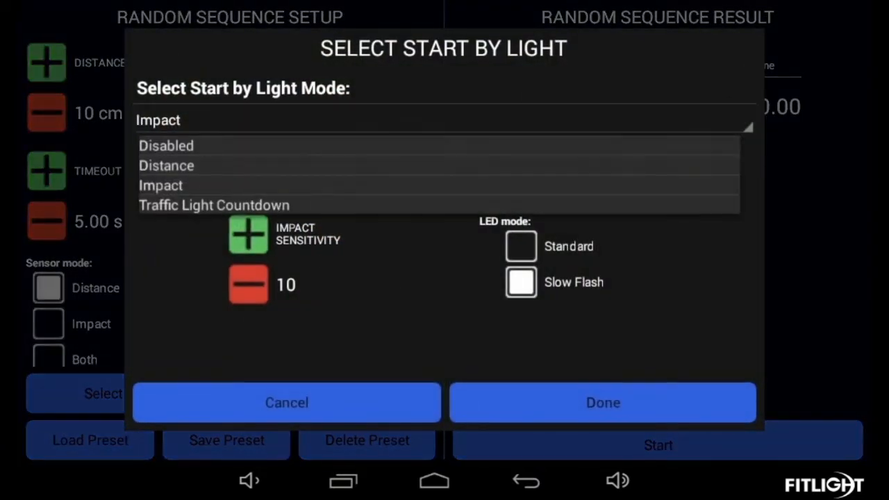
left_click(214, 205)
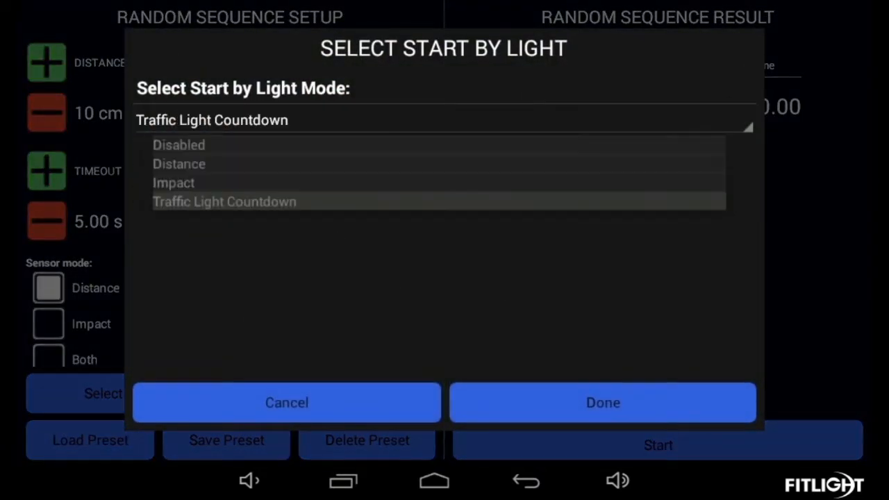
left_click(603, 403)
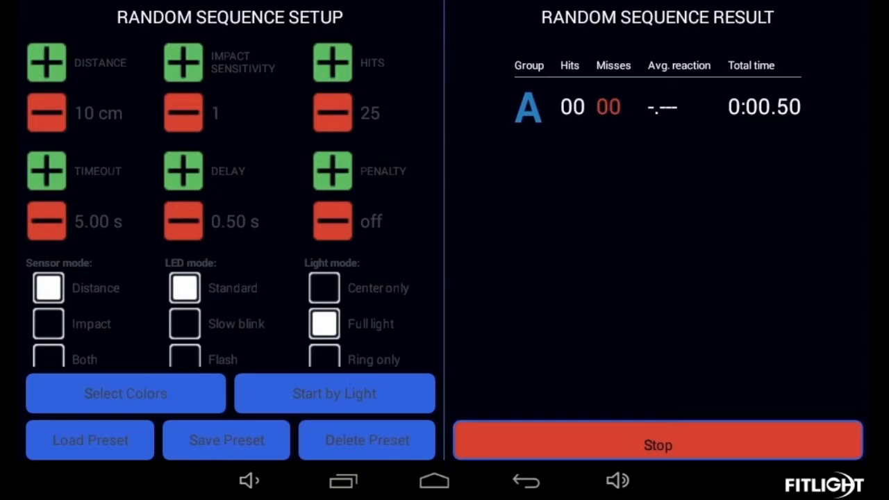
Stop the run and reopen Start by Light, now showing Distance at Near range with slow flash
left_click(657, 444)
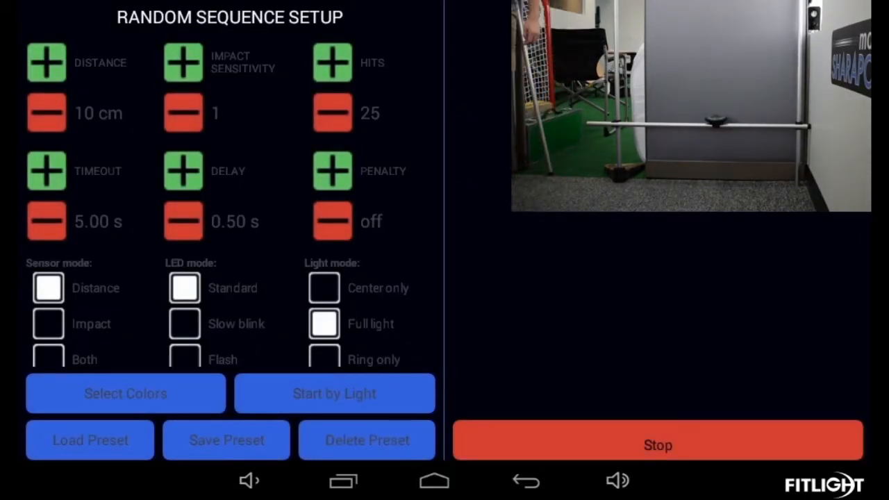
left_click(333, 393)
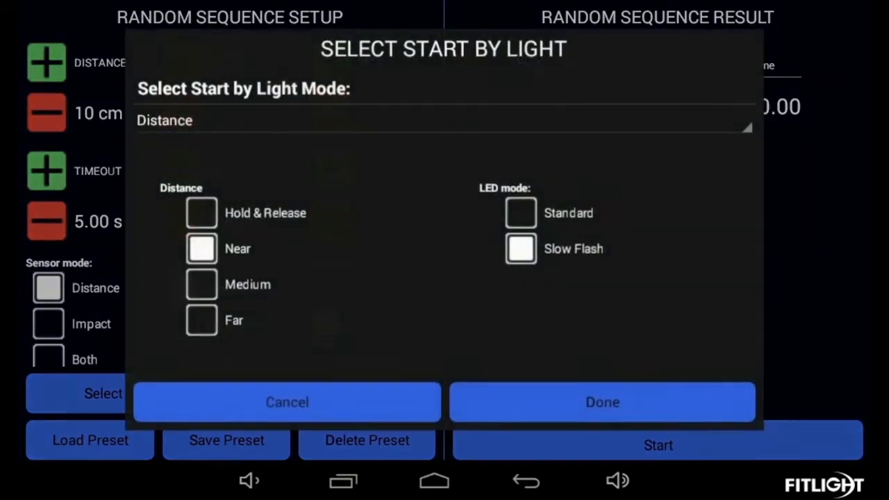